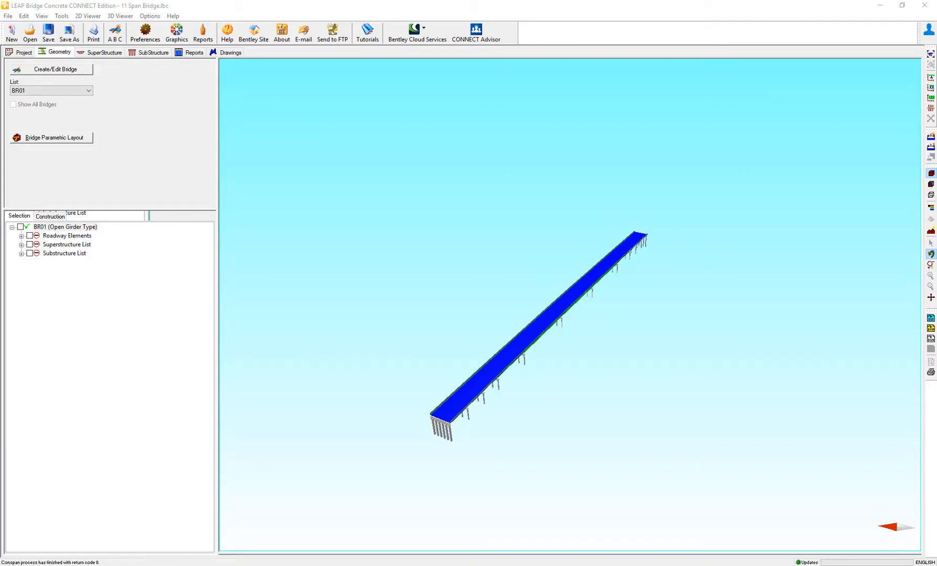
mouse_move(550, 426)
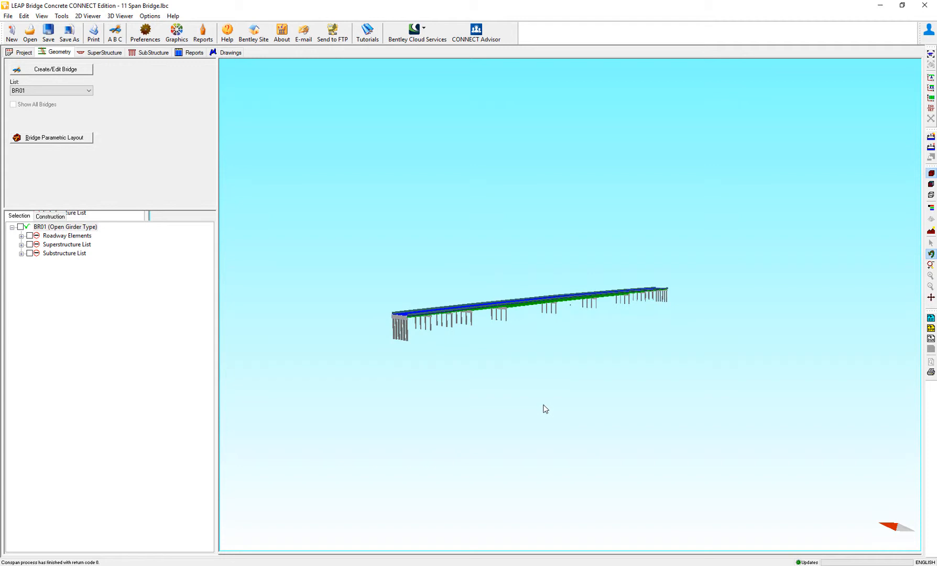
mouse_move(527, 413)
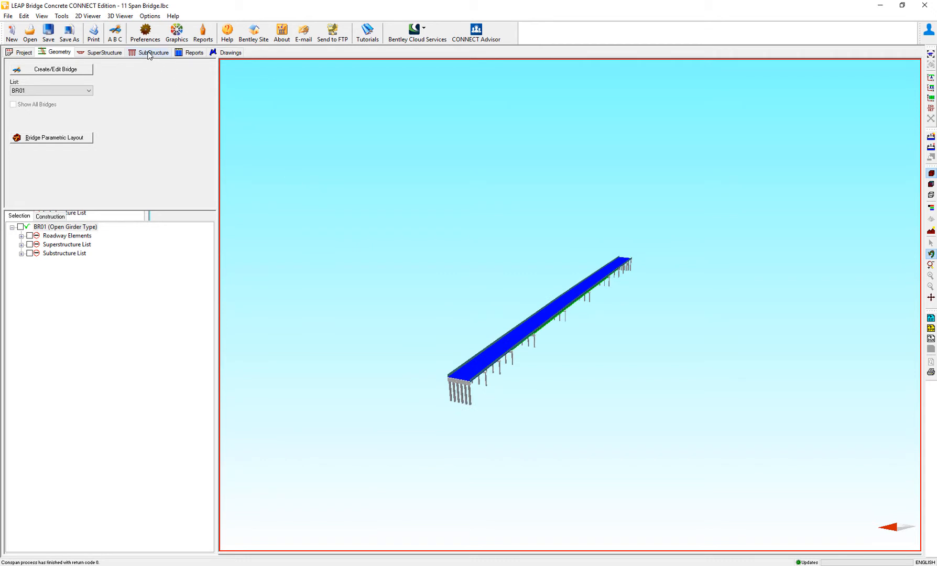
Launch Substructure, show the pier Geometry, and rotate the 3D cap, columns and bearings
click(152, 52)
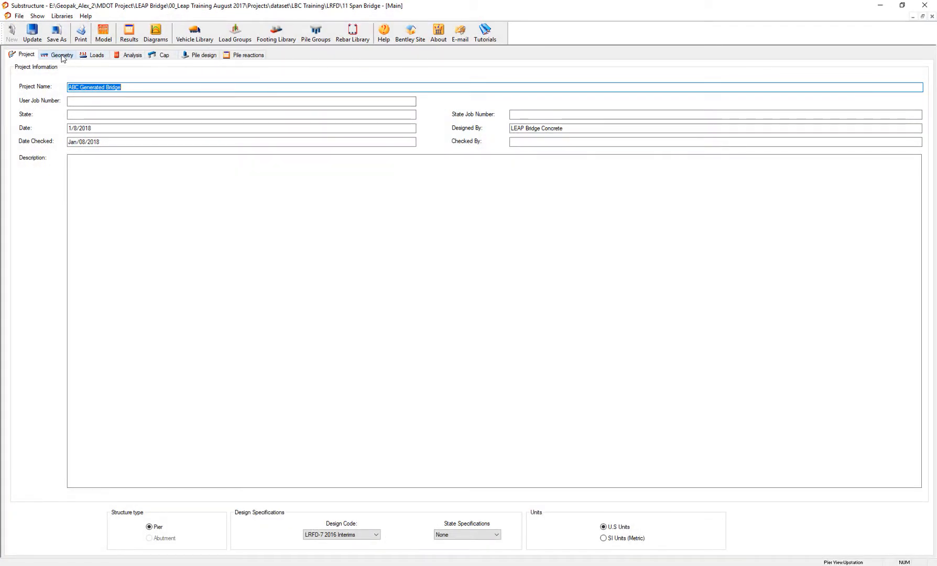
click(58, 55)
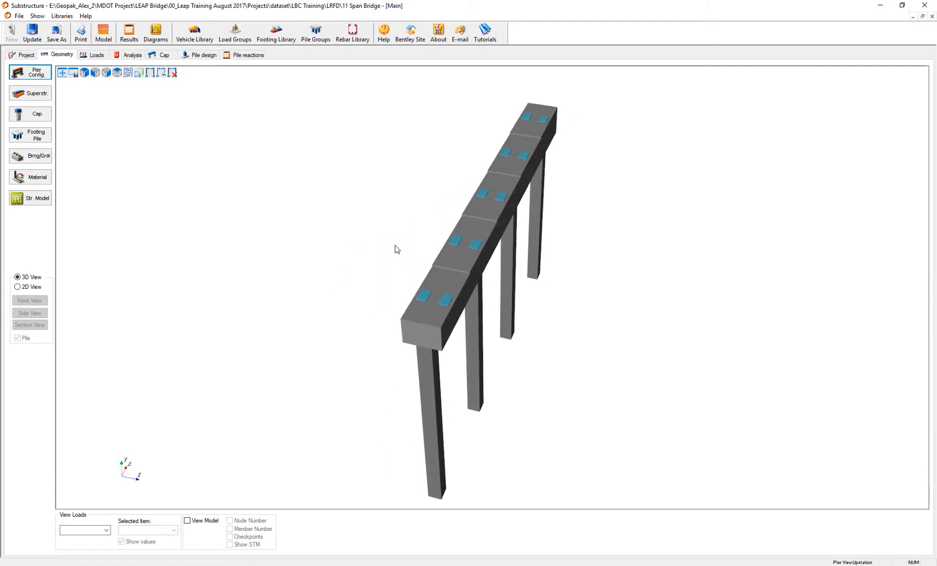
mouse_move(383, 241)
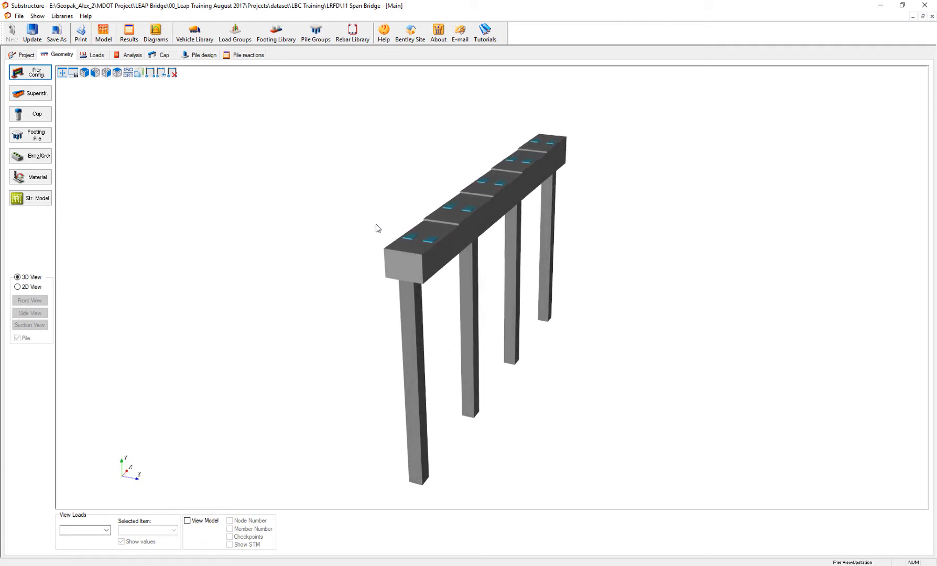
drag(376, 228, 442, 228)
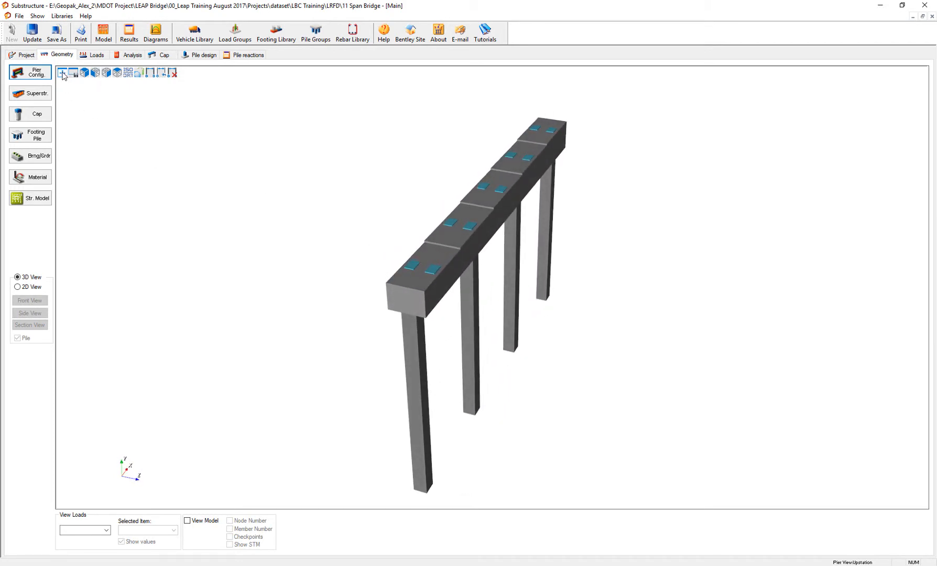
mouse_move(71, 74)
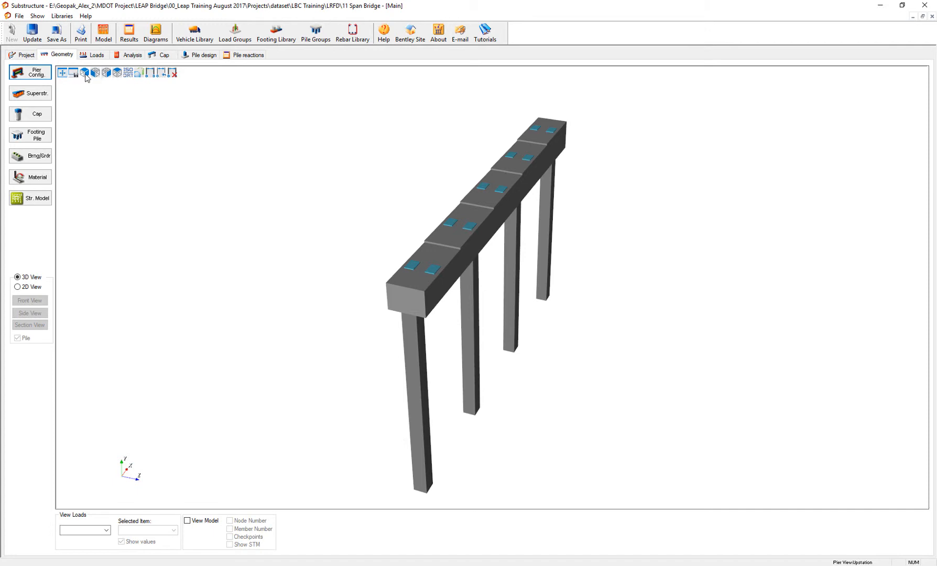
click(84, 74)
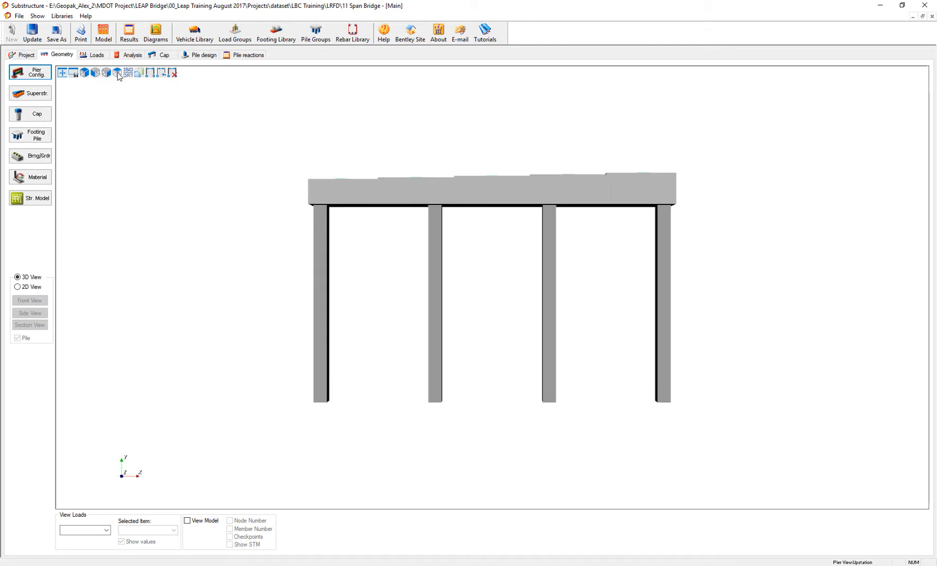
click(116, 73)
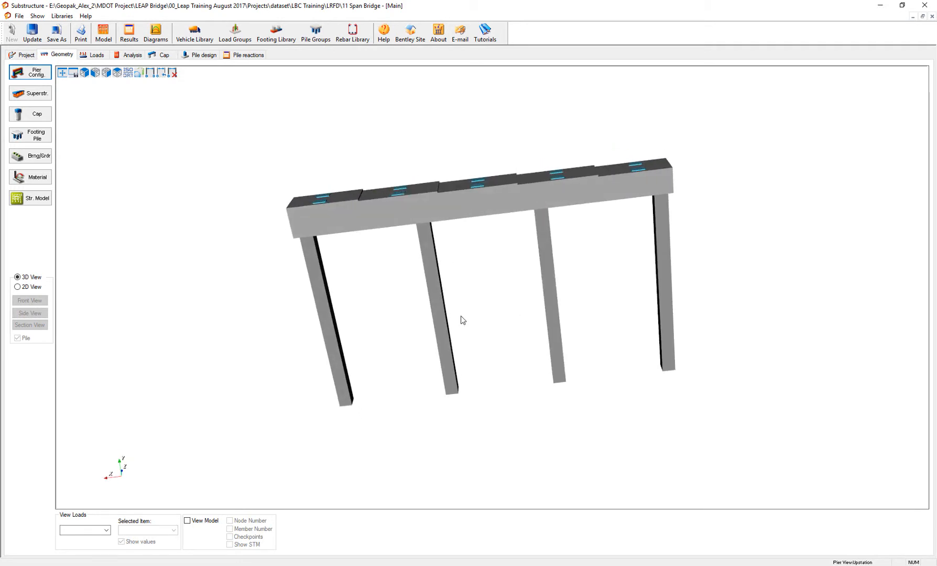
click(84, 72)
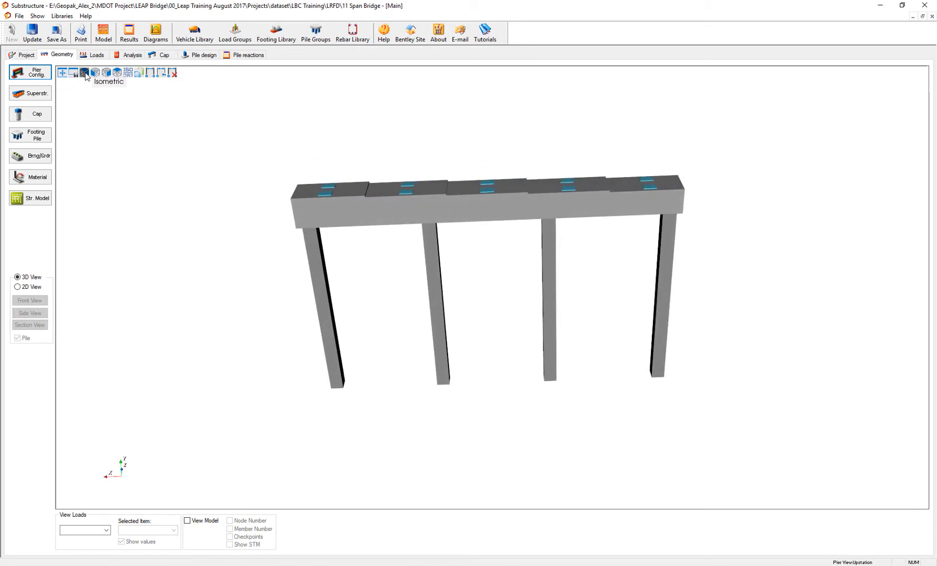
click(83, 72)
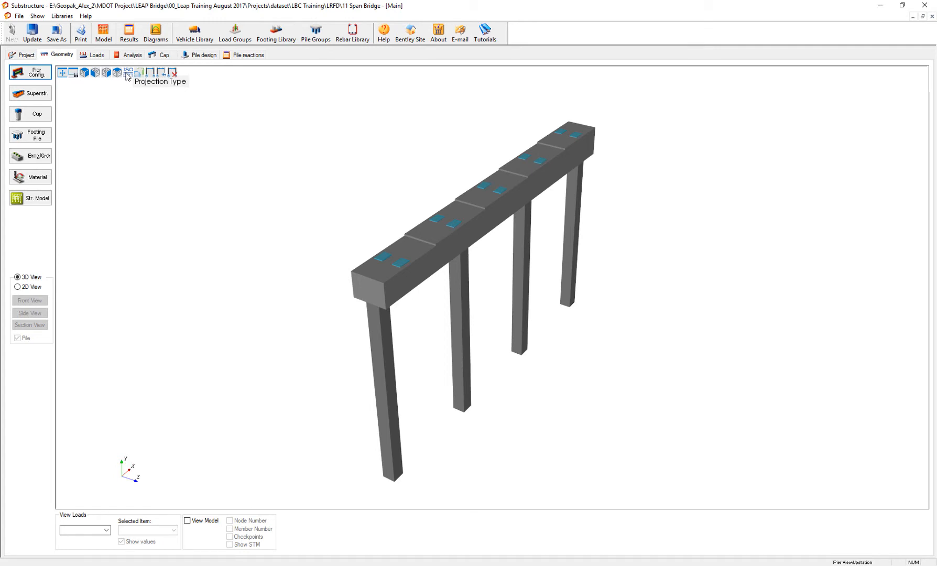
mouse_move(139, 77)
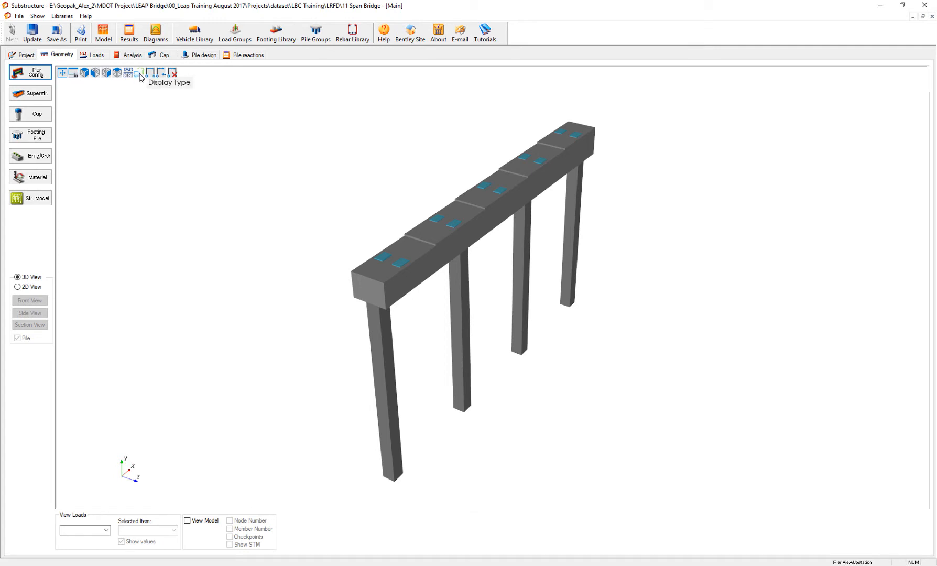
click(141, 73)
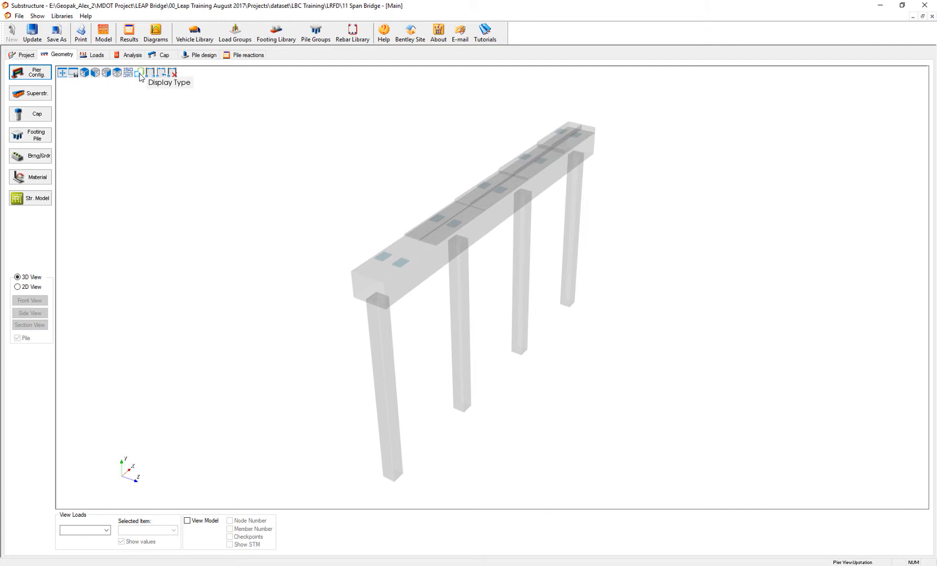
click(141, 72)
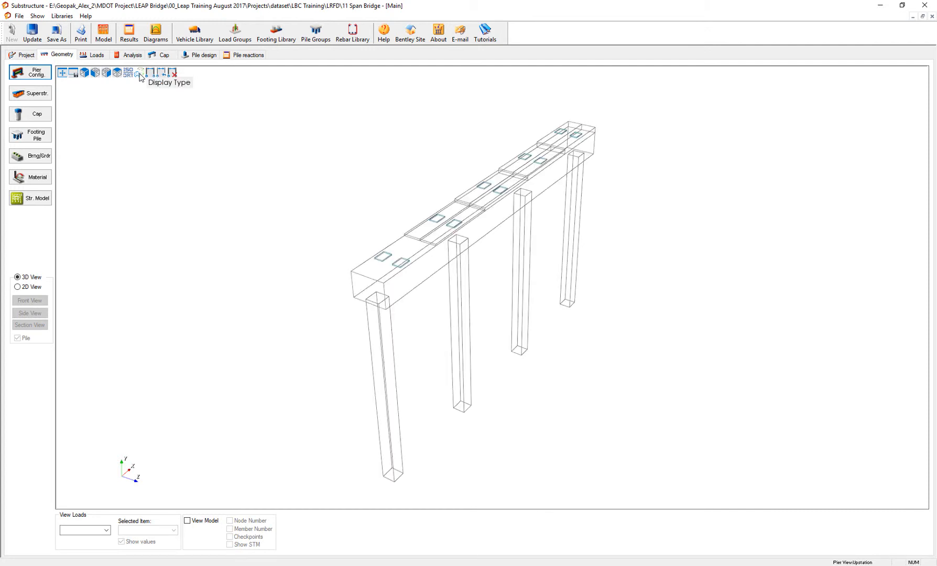
click(141, 73)
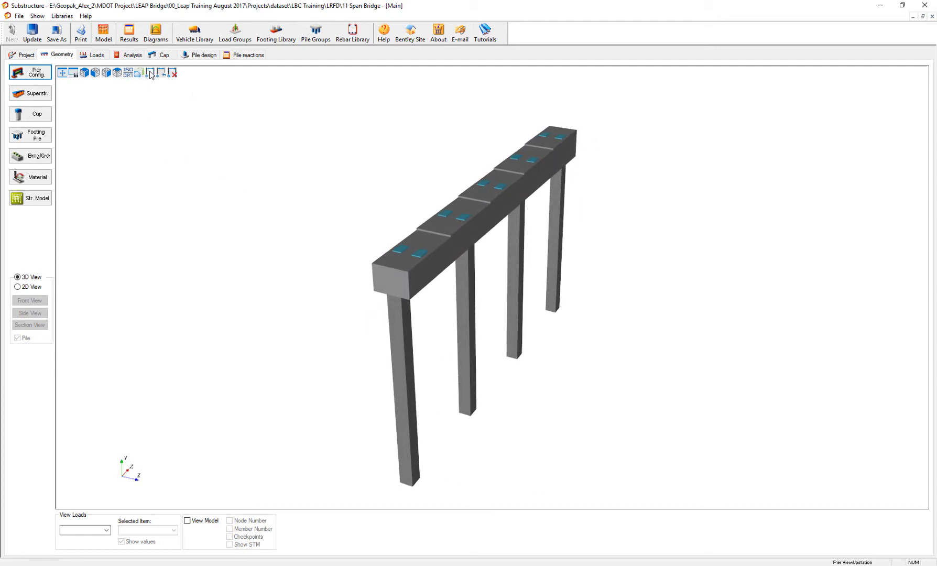
mouse_move(151, 76)
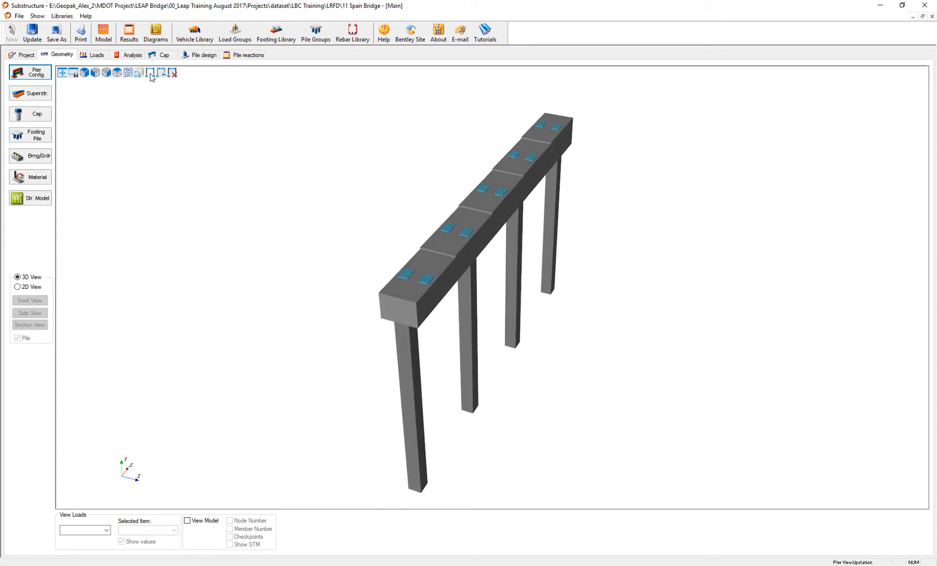
mouse_move(151, 75)
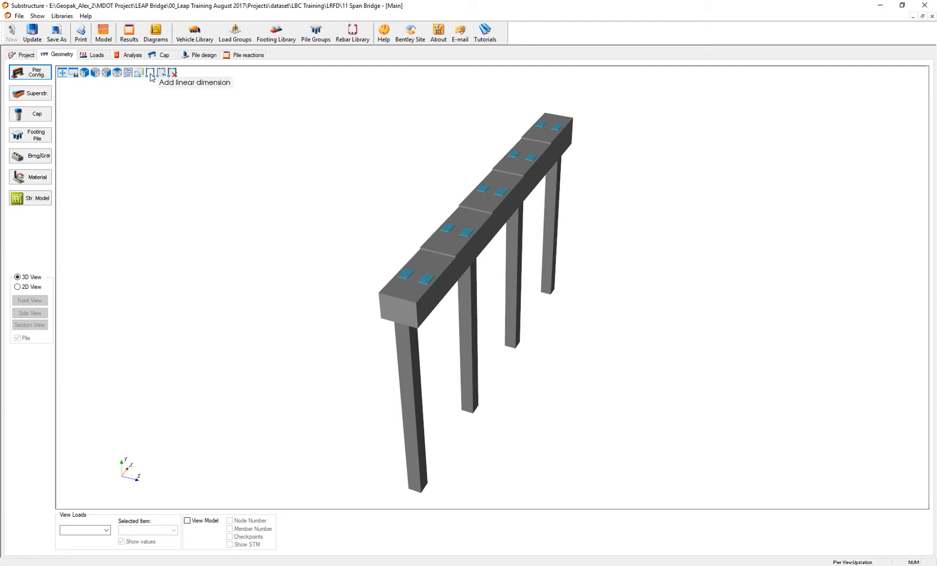
mouse_move(266, 190)
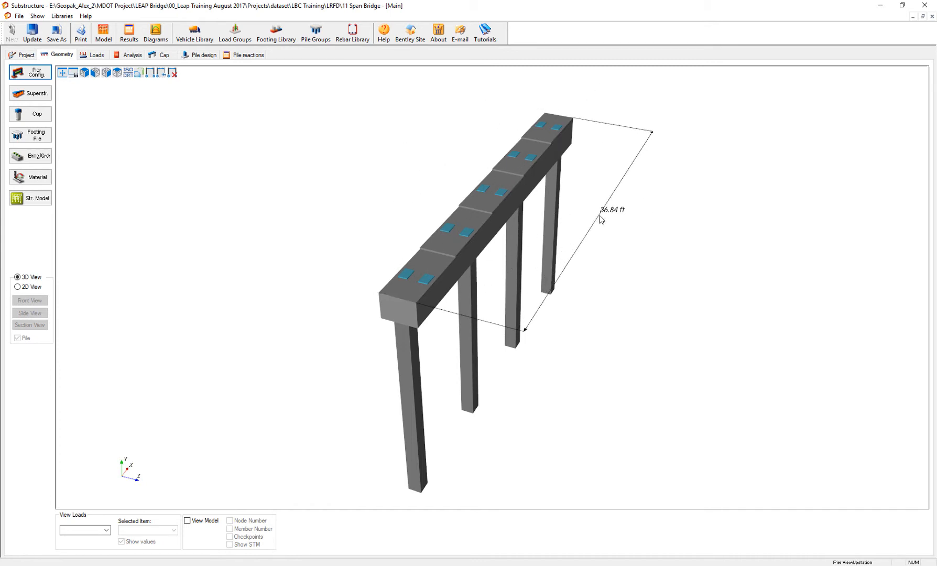
mouse_move(683, 265)
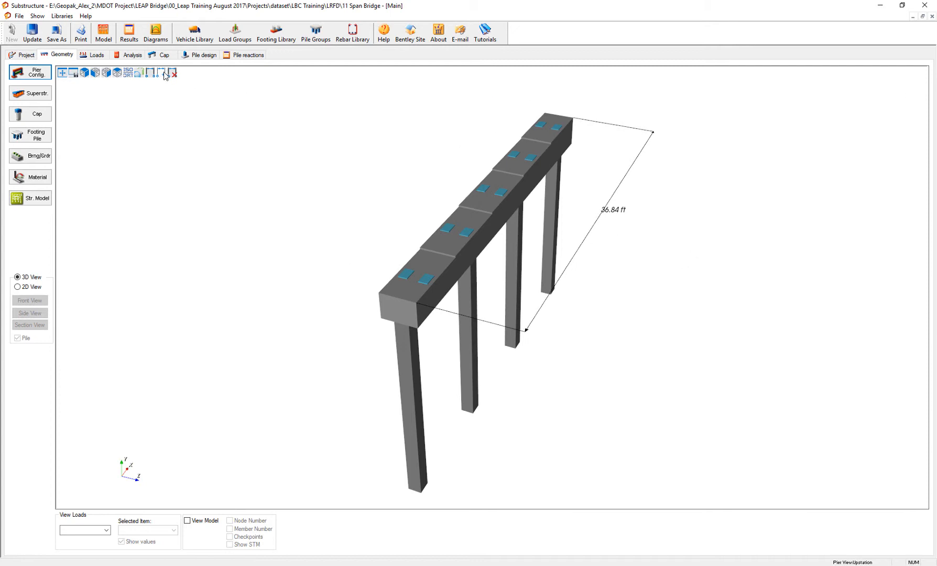
mouse_move(173, 74)
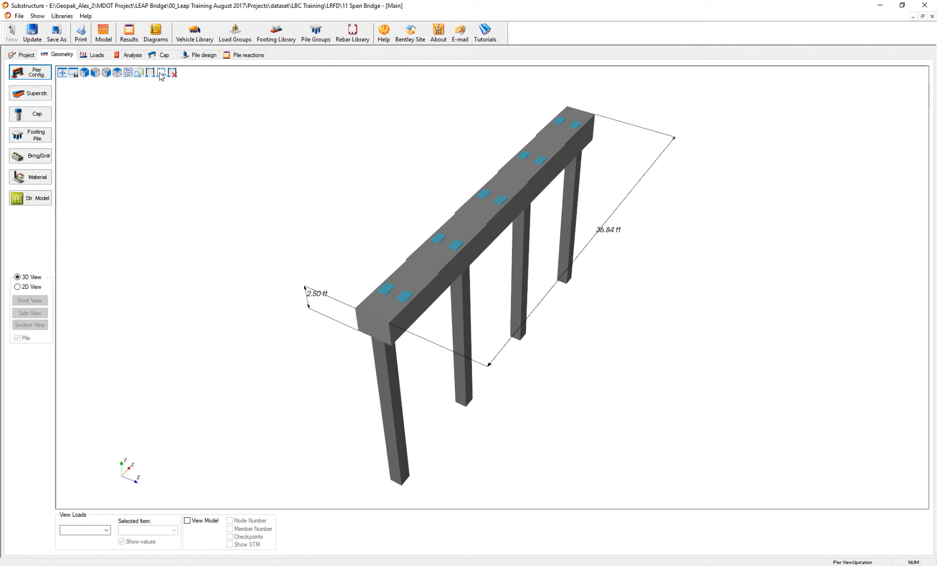
mouse_move(163, 74)
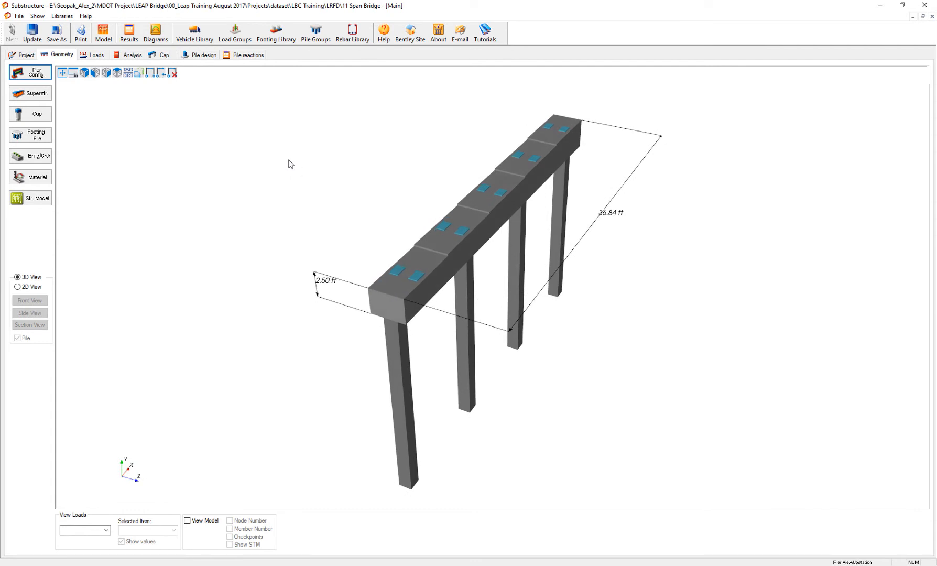
mouse_move(356, 197)
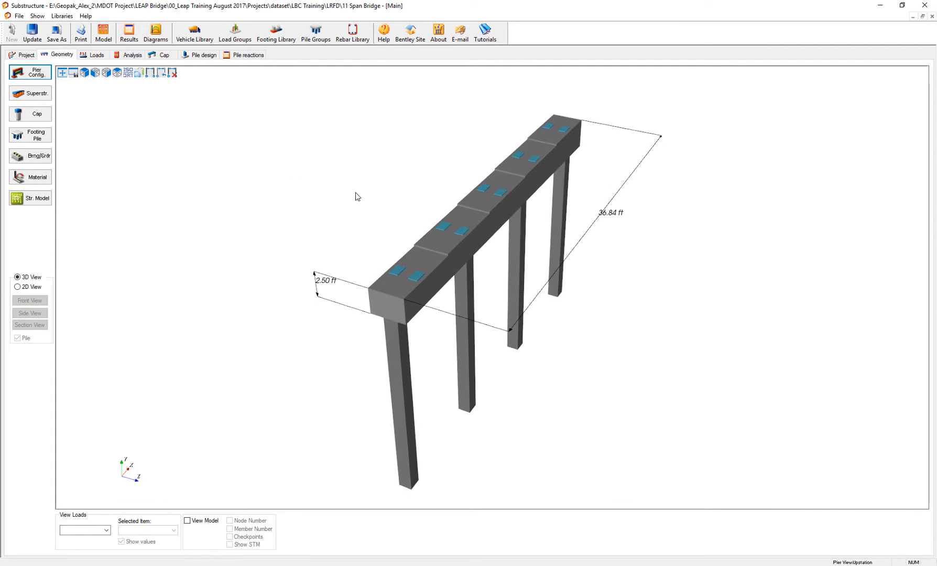
mouse_move(63, 154)
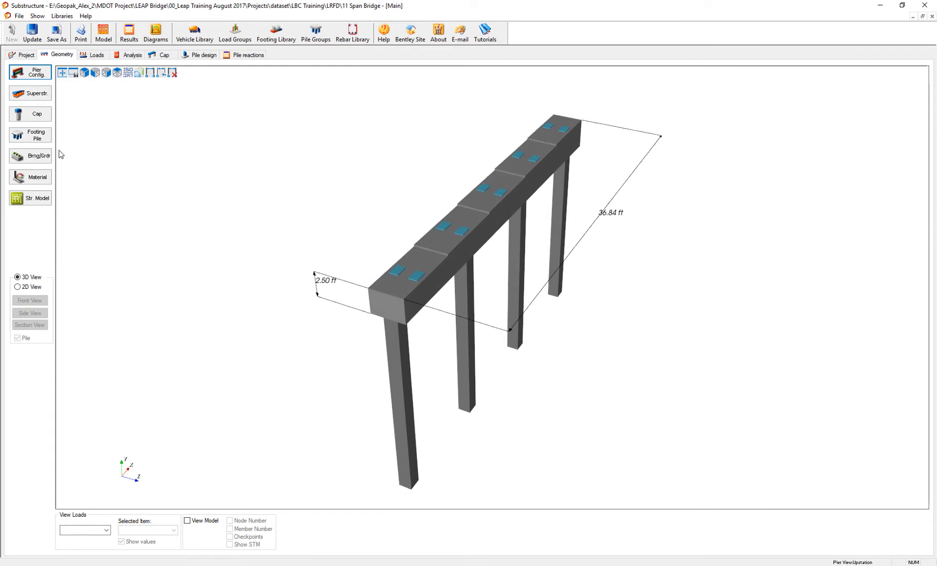
Add a Vehicular Live Load + IM case on the Loads page
click(85, 55)
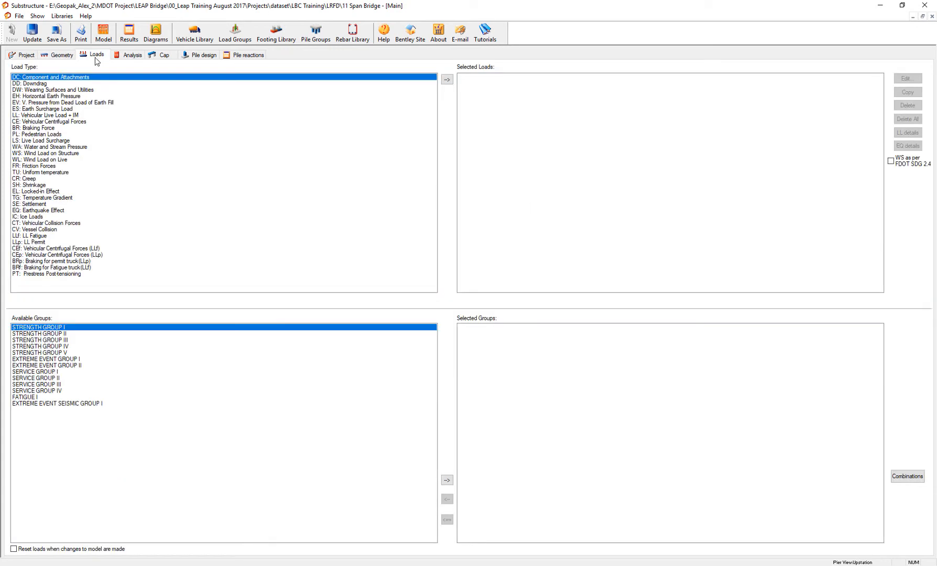
click(47, 115)
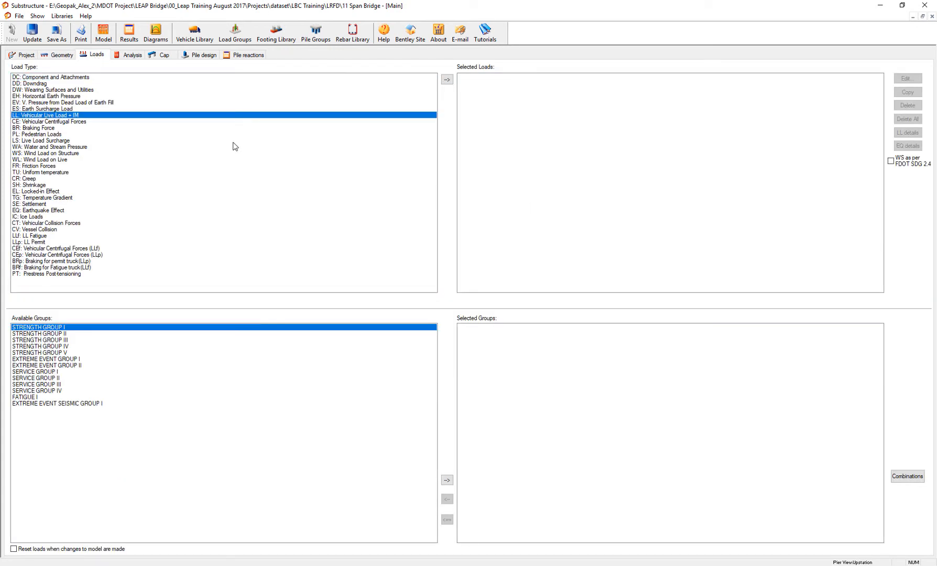
click(447, 80)
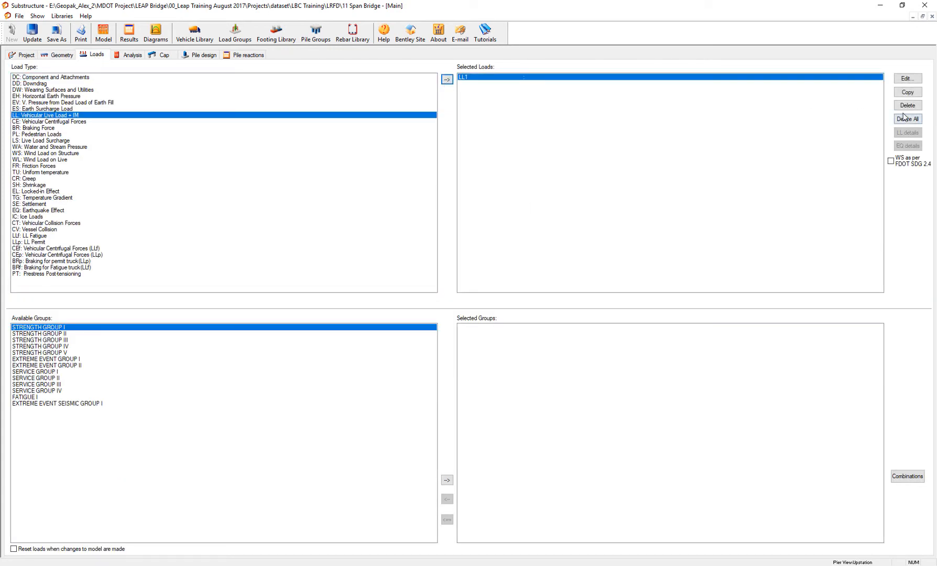
Auto-generate the live load cases LL1 through LL29 and accept them
click(908, 78)
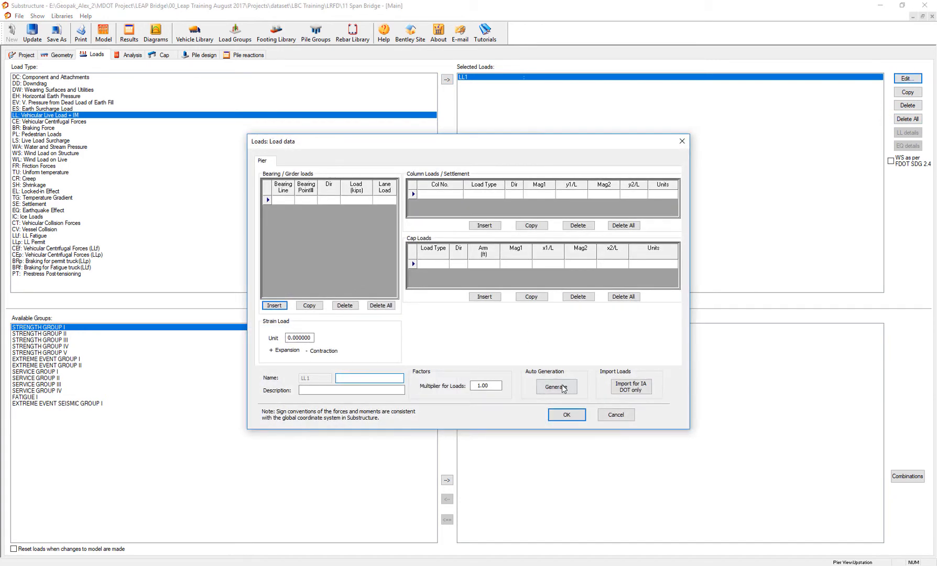
click(556, 386)
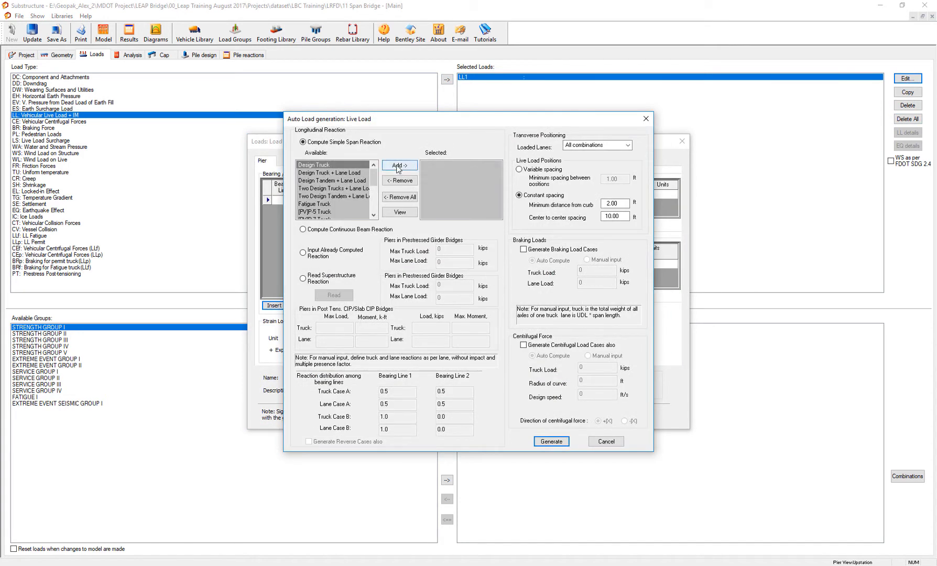
click(551, 442)
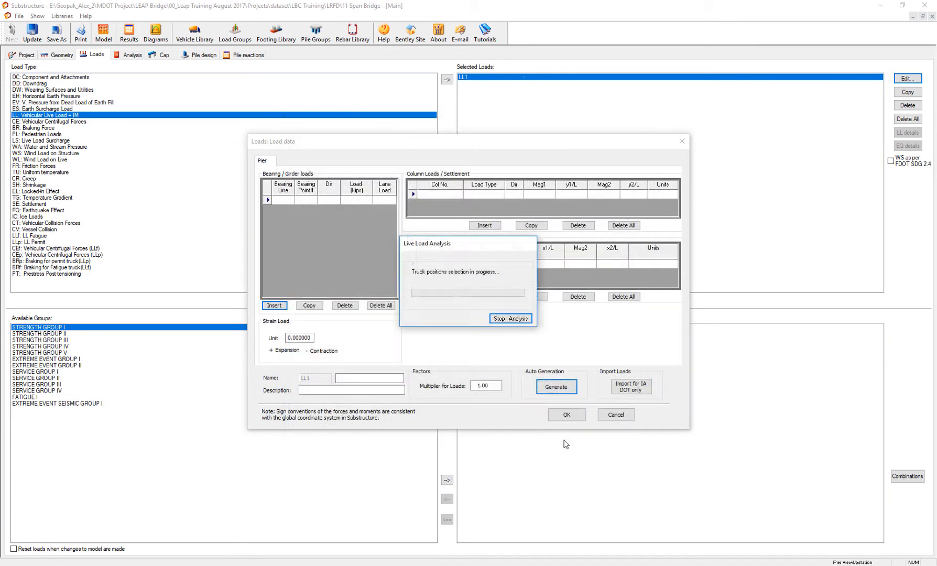
click(511, 318)
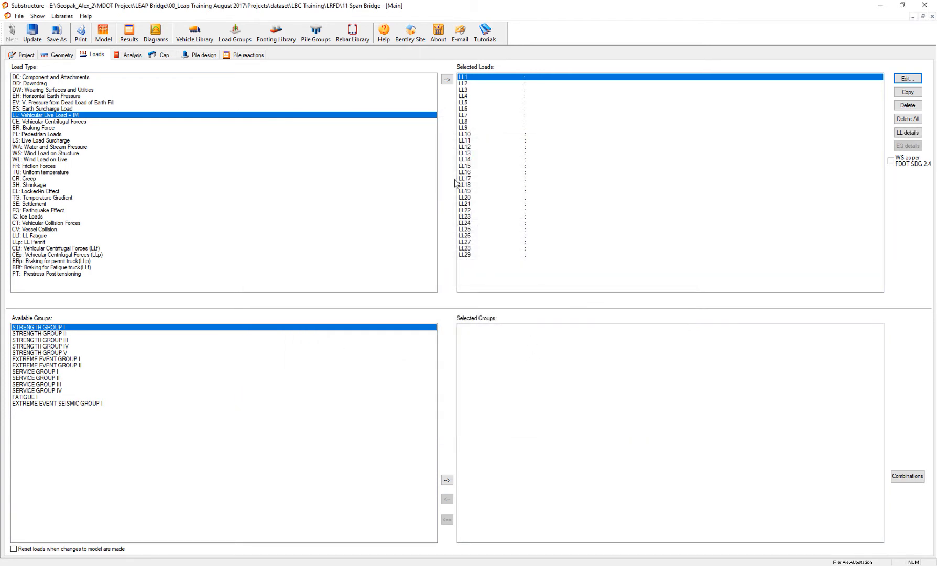
mouse_move(107, 59)
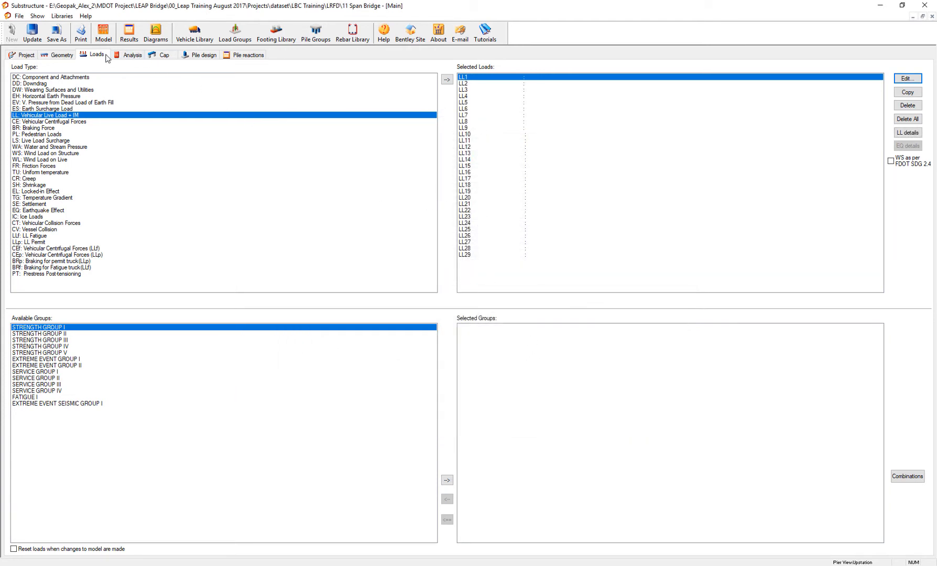
Turn on View Loads with Bearing Loads on the 3D pier and select case LL20
click(56, 55)
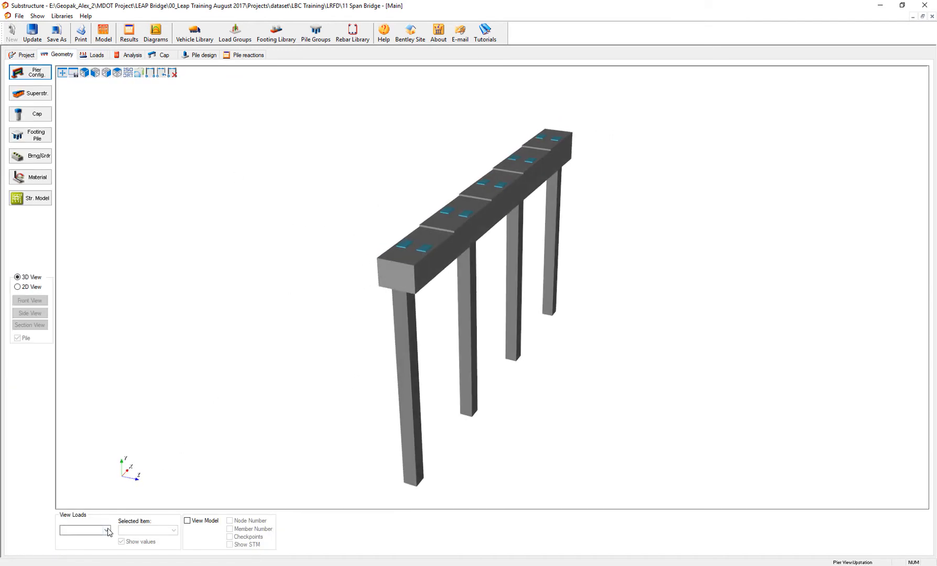
click(104, 529)
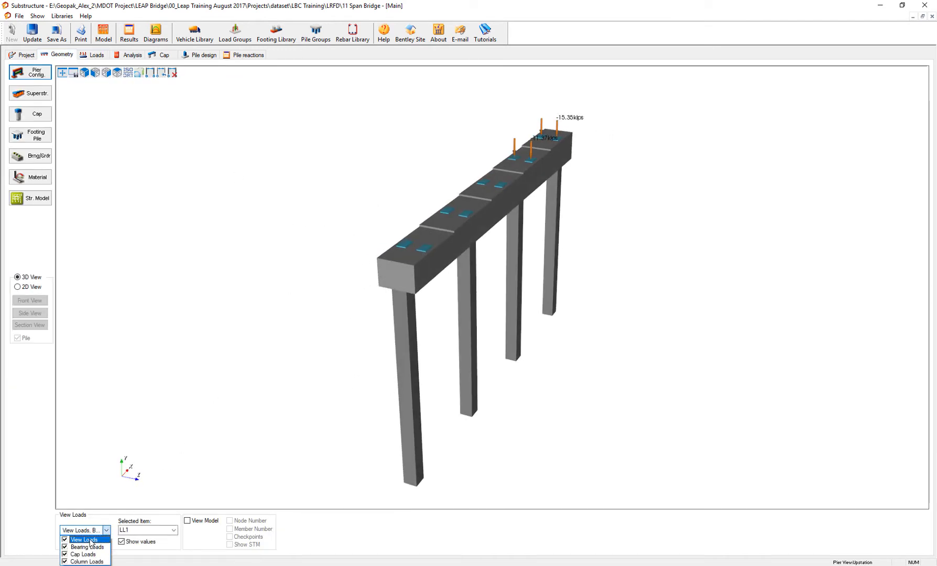
click(105, 529)
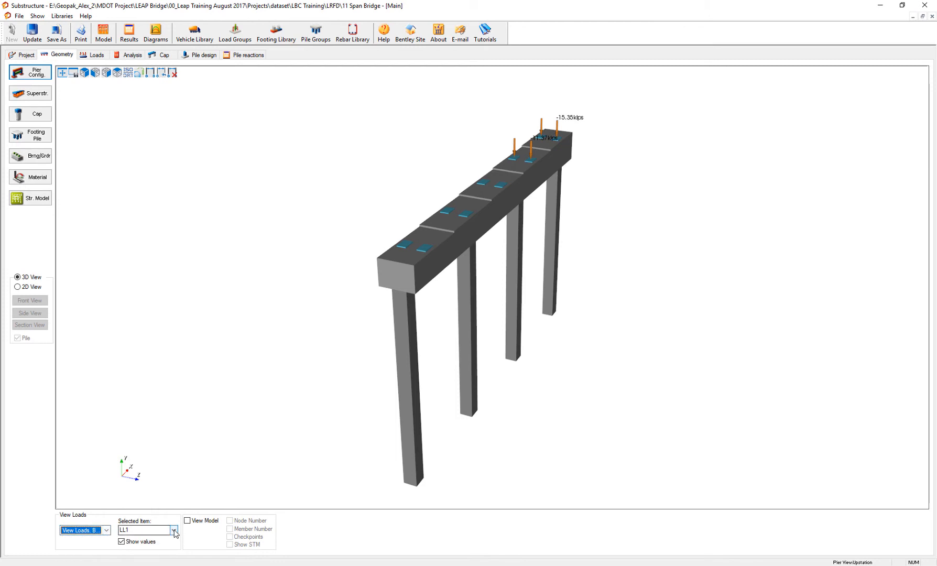
click(173, 531)
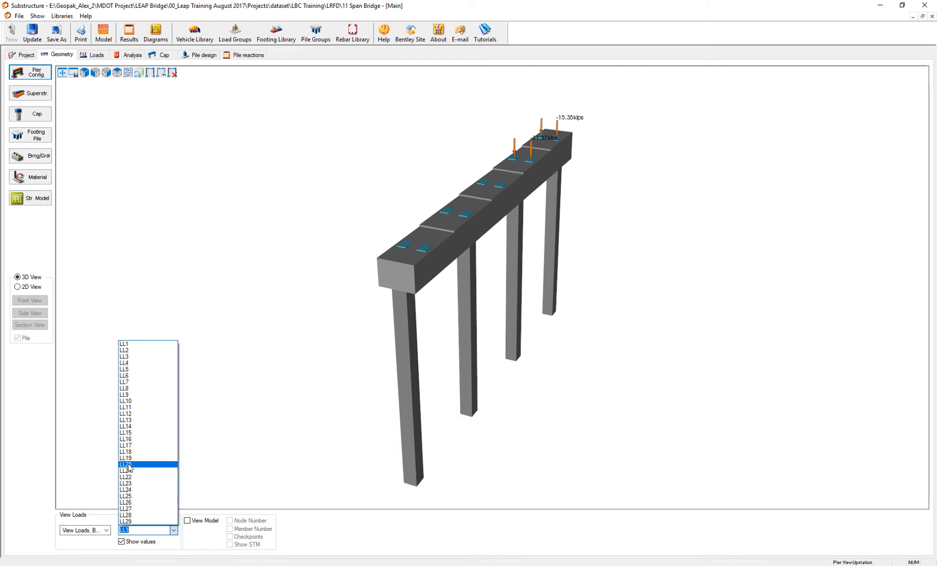
click(125, 463)
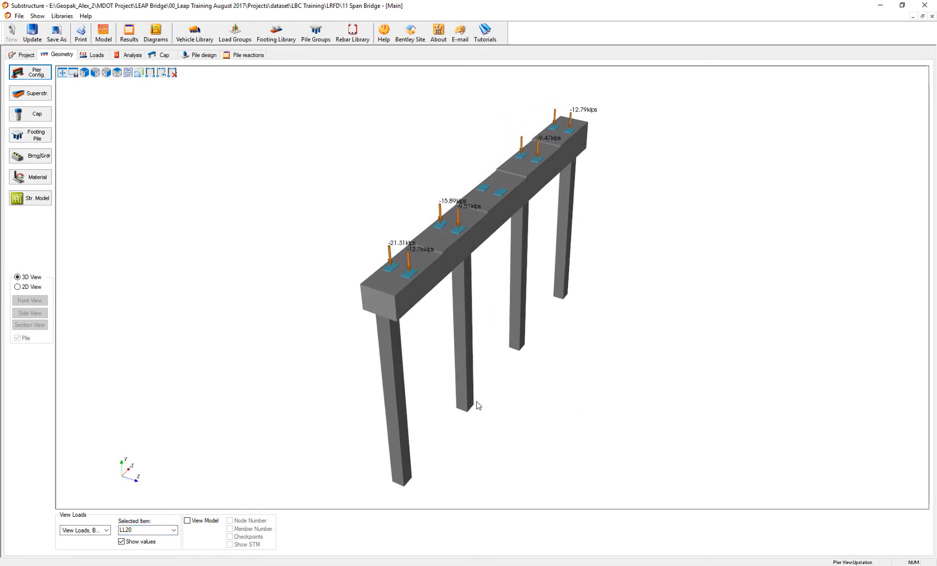
mouse_move(292, 295)
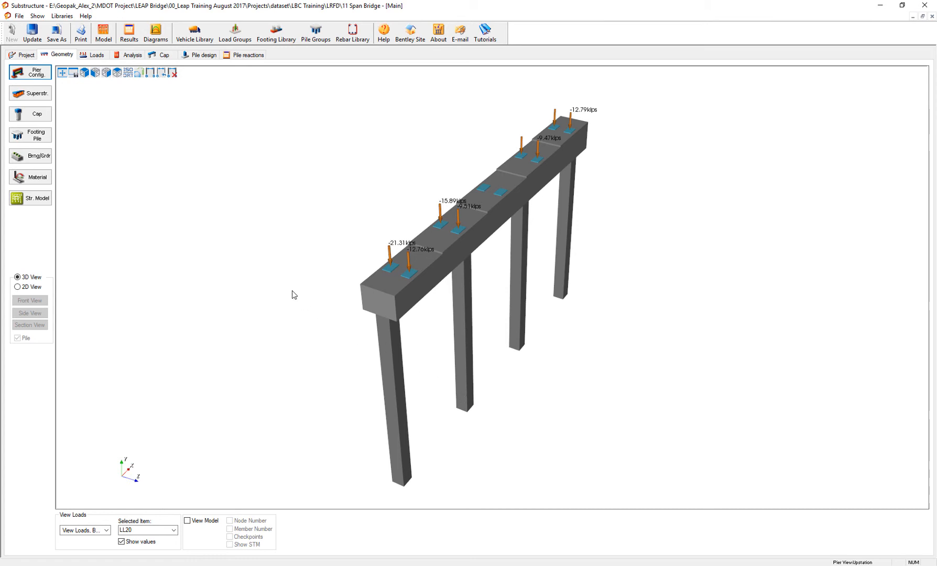
mouse_move(209, 353)
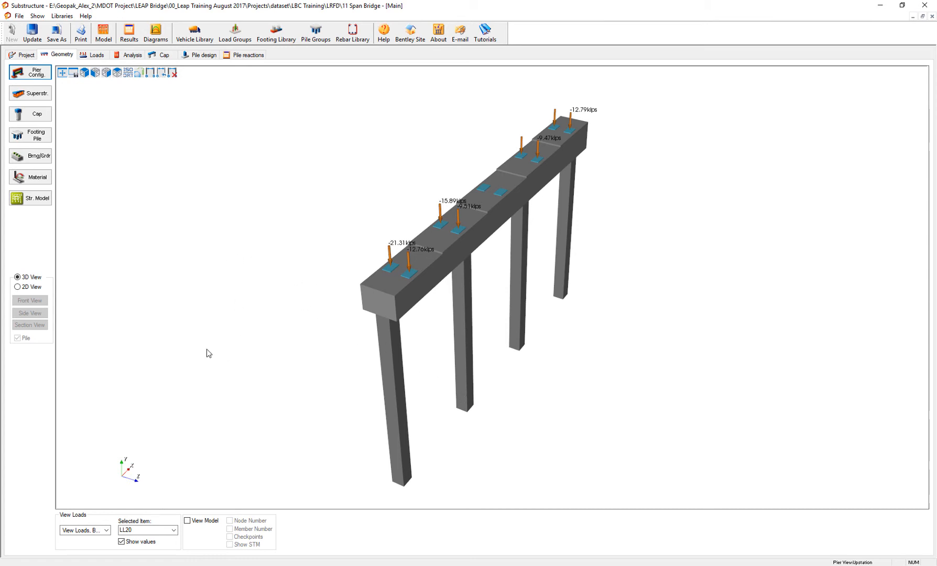
click(17, 286)
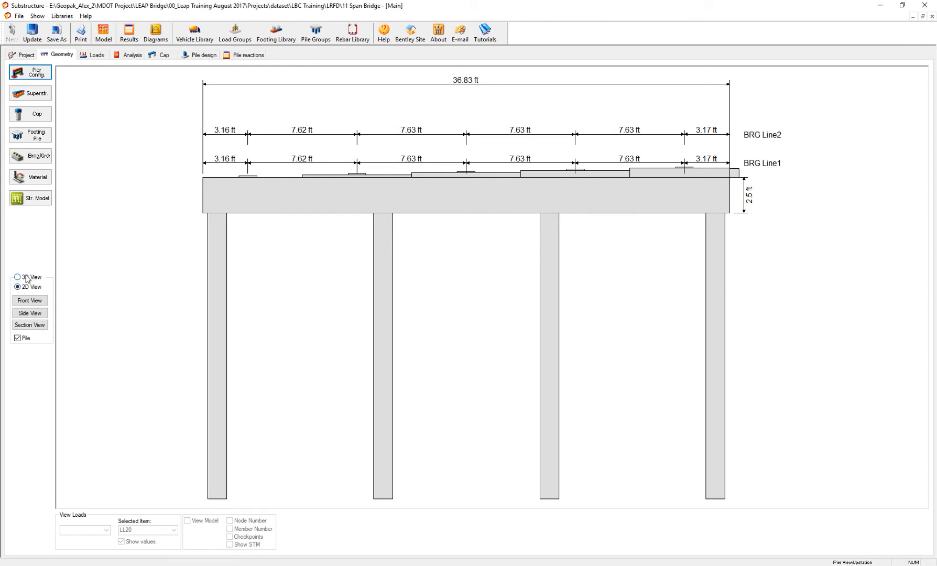
click(17, 278)
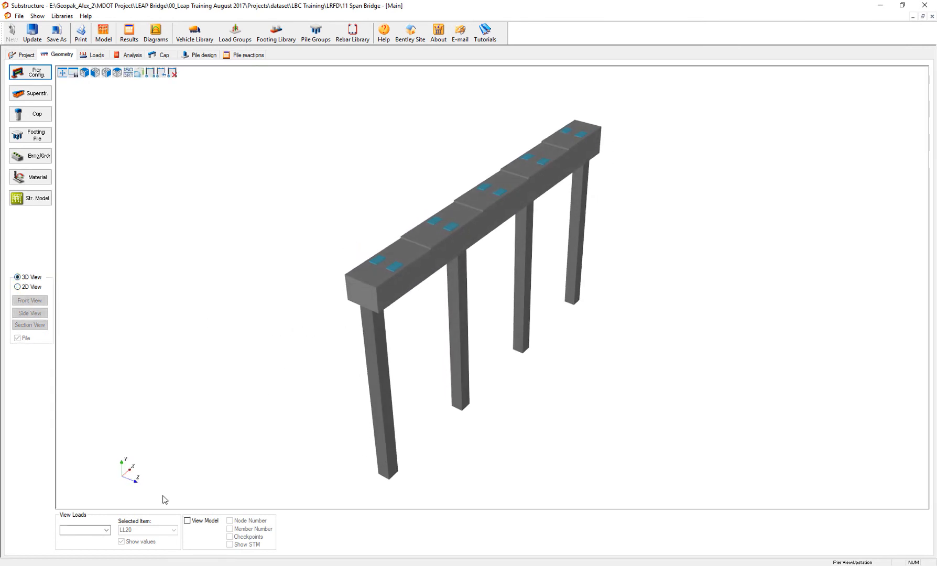
click(107, 530)
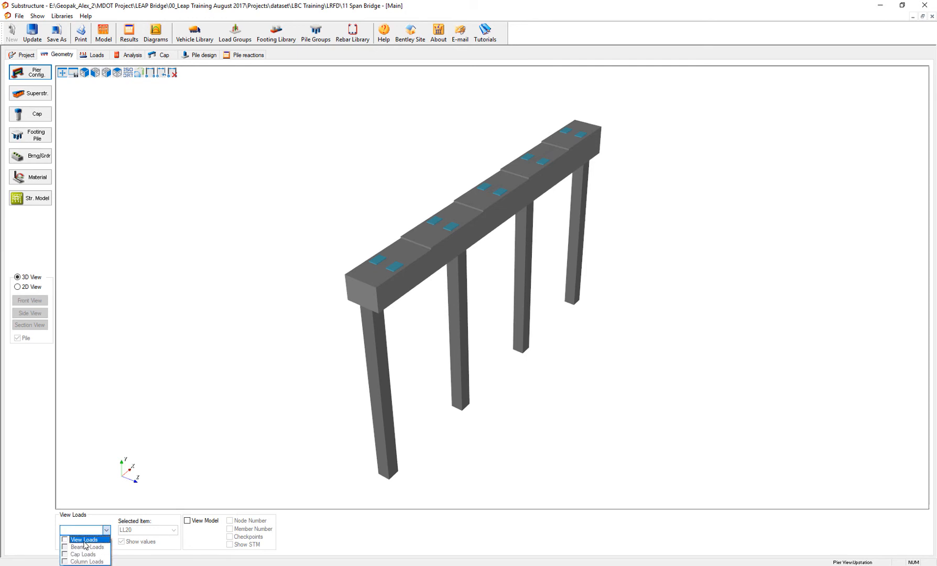
click(82, 547)
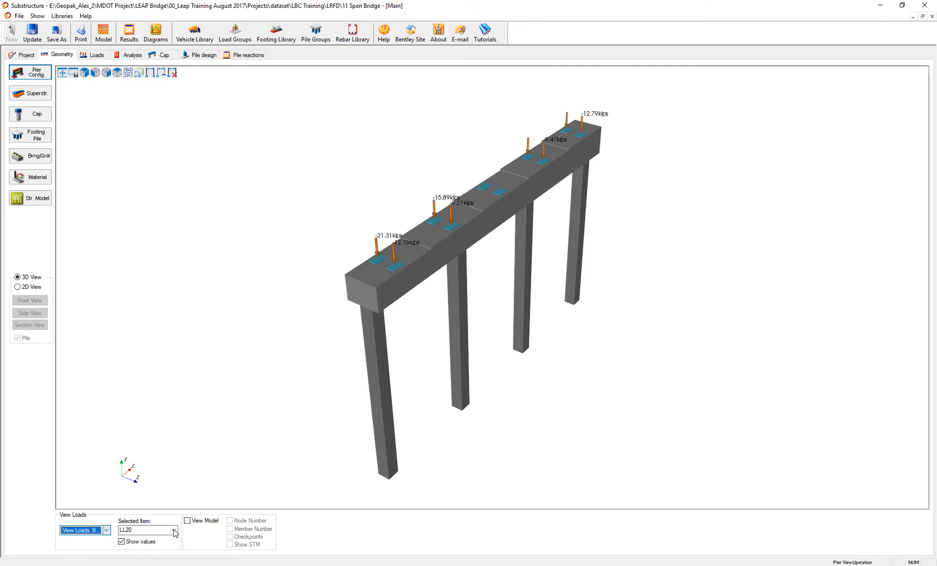
click(173, 532)
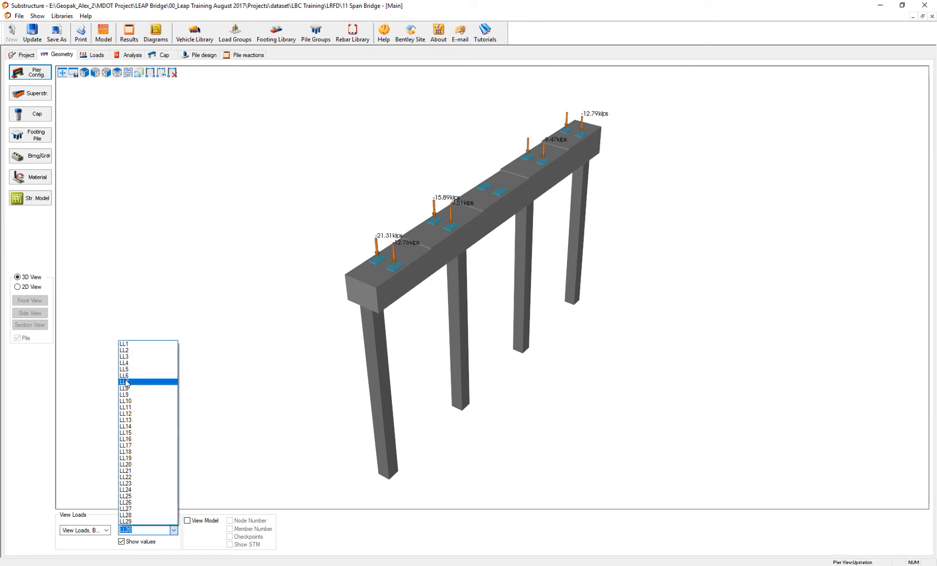